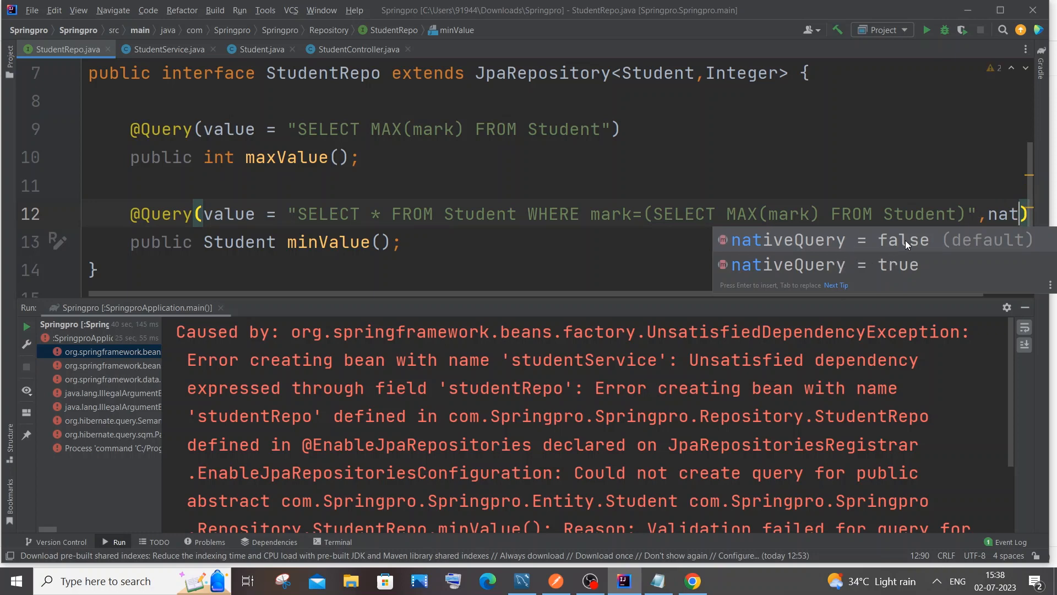
{"action": "left_click", "coordinate": [260, 49]}
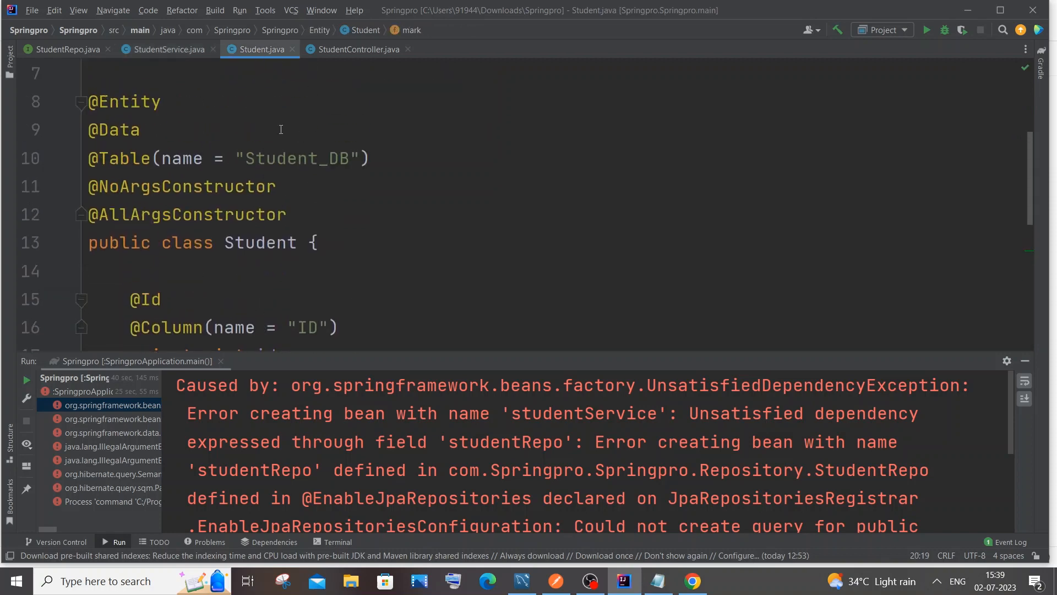
{"action": "left_click", "coordinate": [929, 29]}
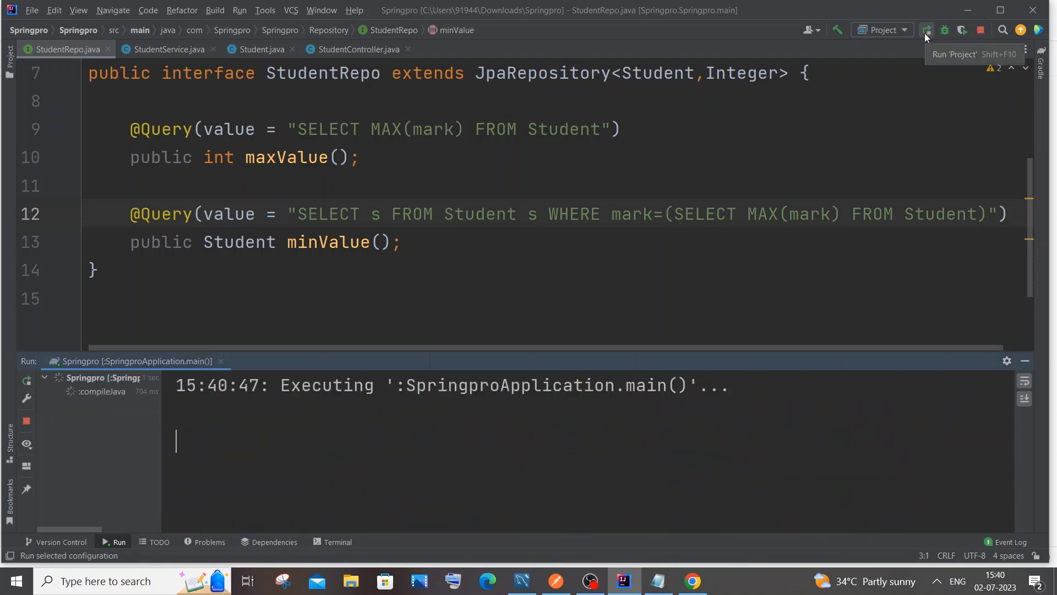